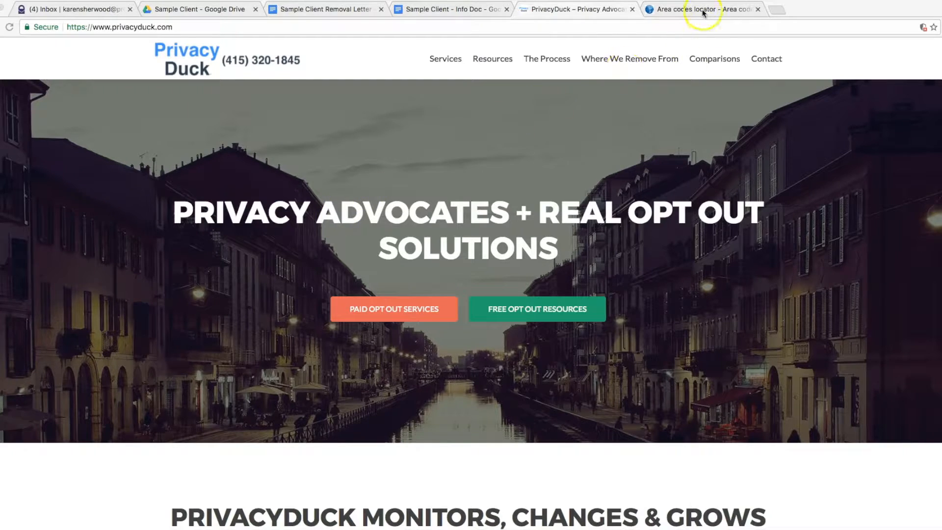
- Switch to the 'Area codes locator' tab and scroll the AllAreaCodes.com home page
{"action": "left_click", "coordinate": [697, 9]}
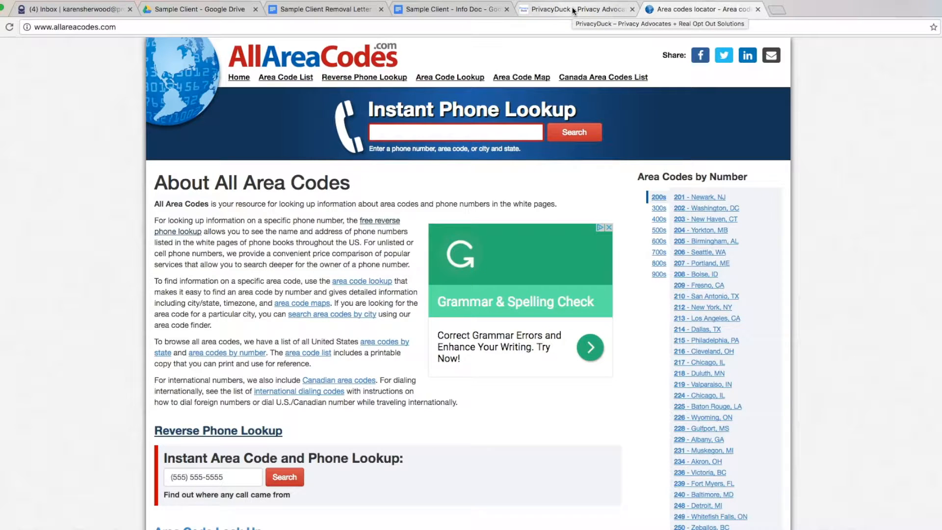
{"action": "left_click", "coordinate": [573, 9]}
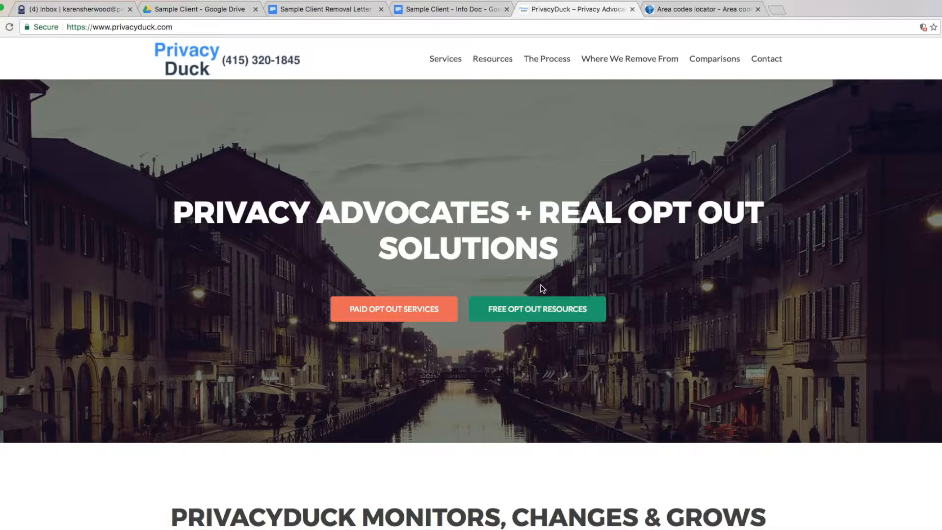
{"action": "left_click", "coordinate": [700, 9]}
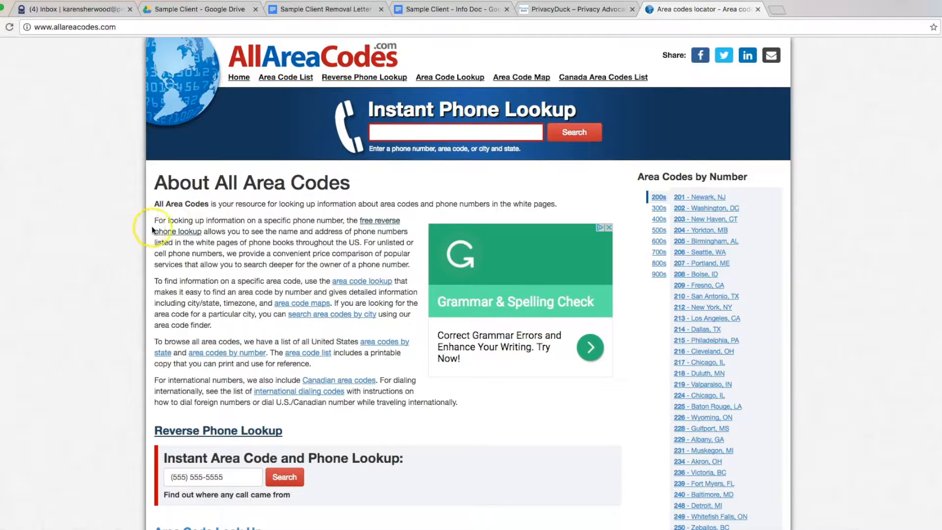
{"action": "mouse_move", "coordinate": [146, 234]}
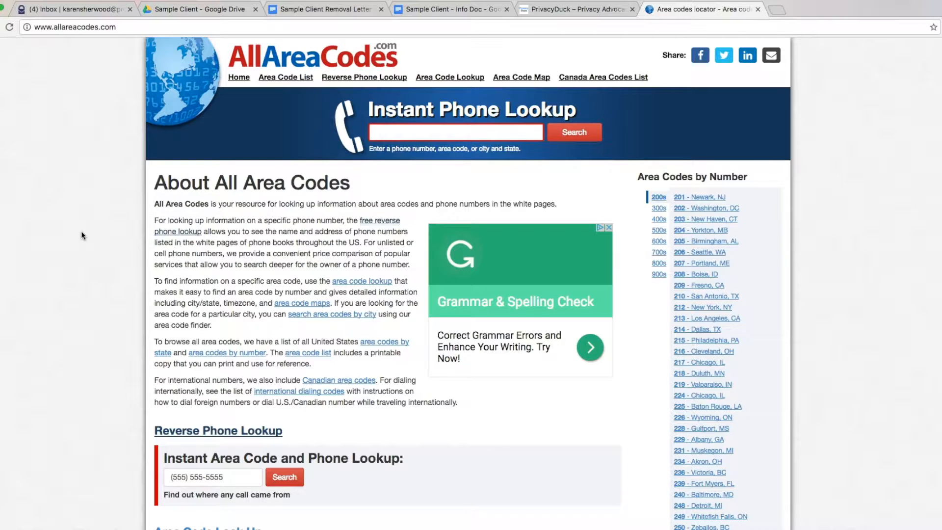
{"action": "scroll", "scroll_direction": "down", "scroll_amount": 3}
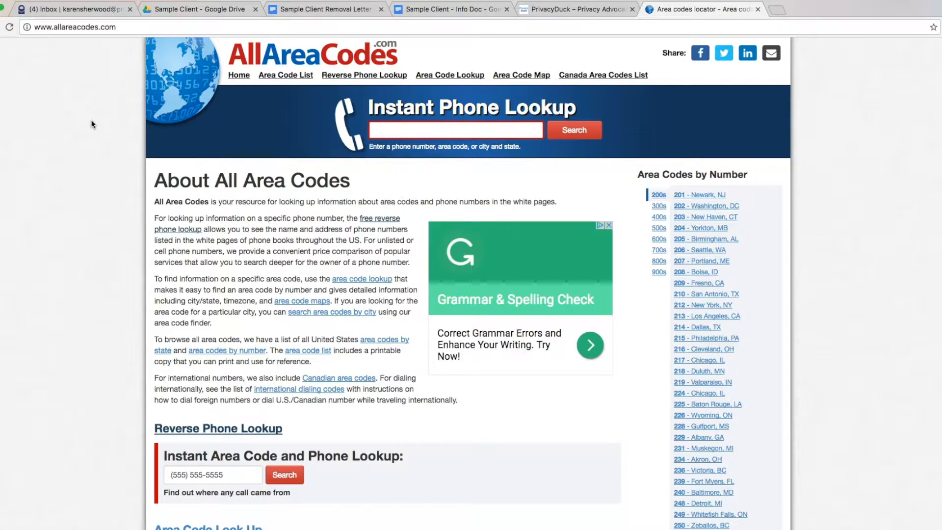
{"action": "left_click", "coordinate": [72, 9]}
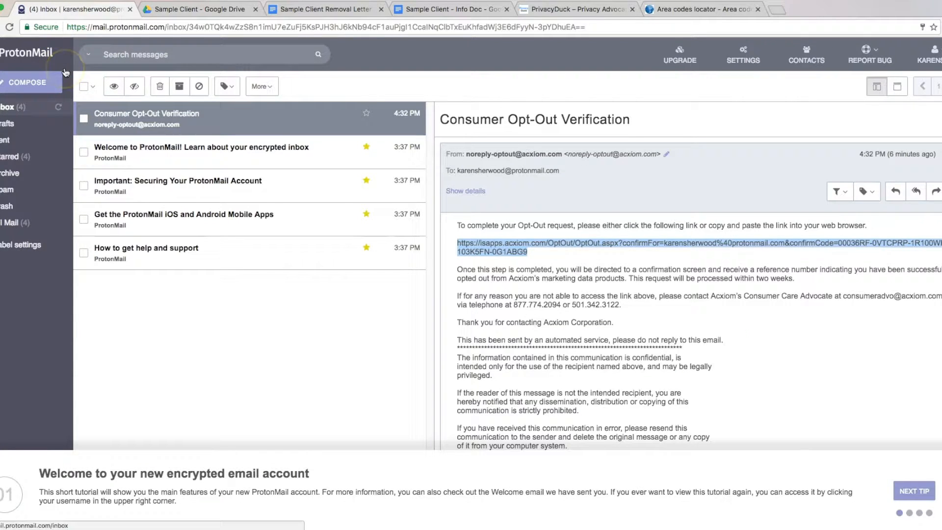
{"action": "left_click", "coordinate": [574, 9]}
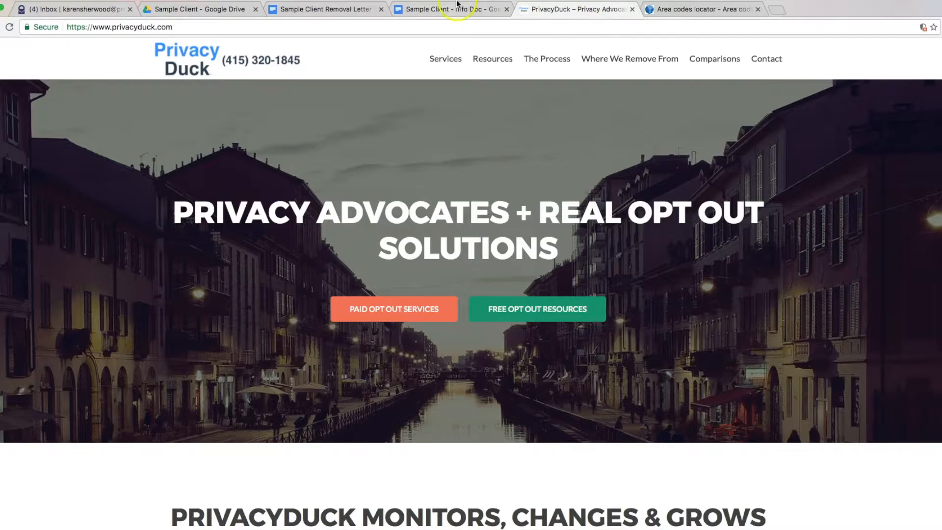
{"action": "left_click", "coordinate": [701, 9]}
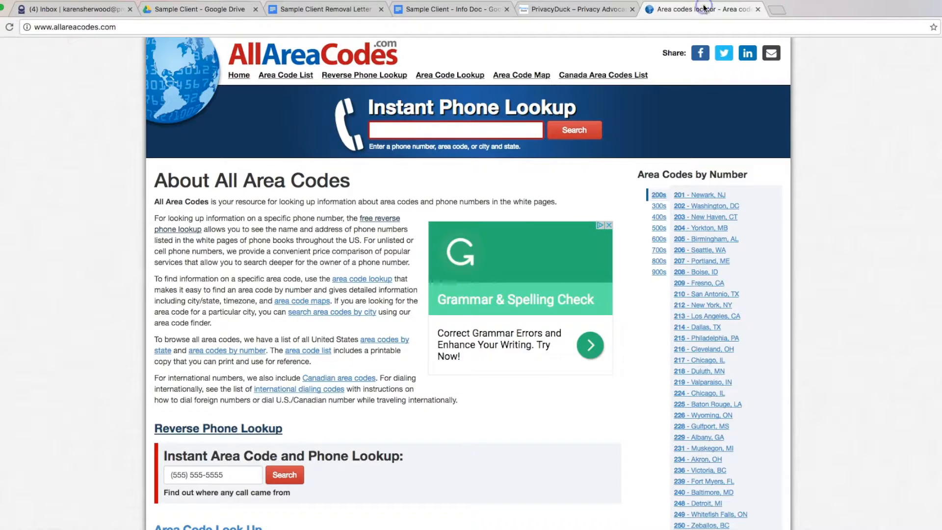
{"action": "left_click", "coordinate": [454, 130]}
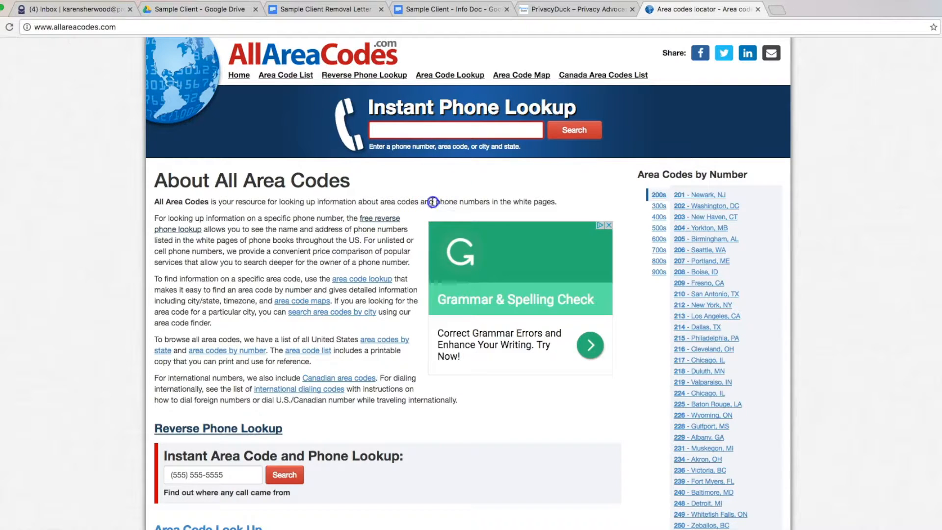
{"action": "left_click", "coordinate": [455, 129]}
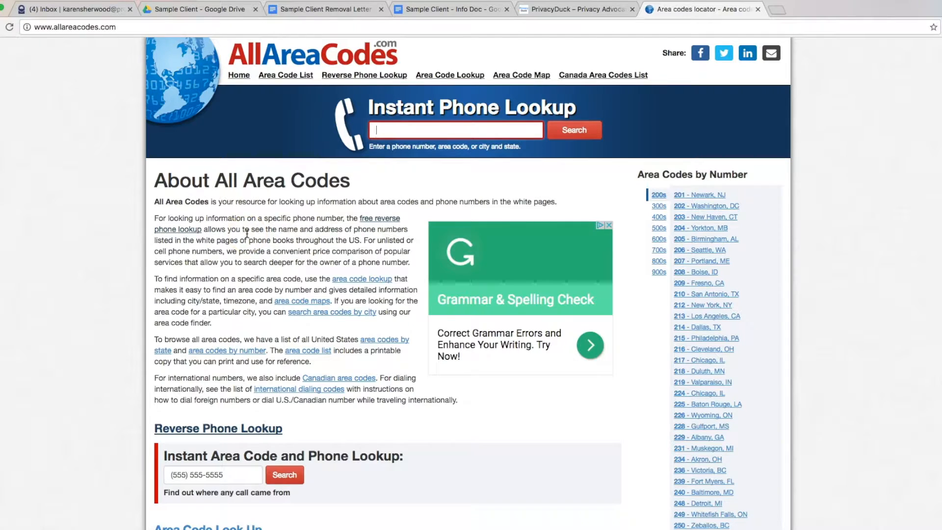
{"action": "left_click", "coordinate": [91, 26]}
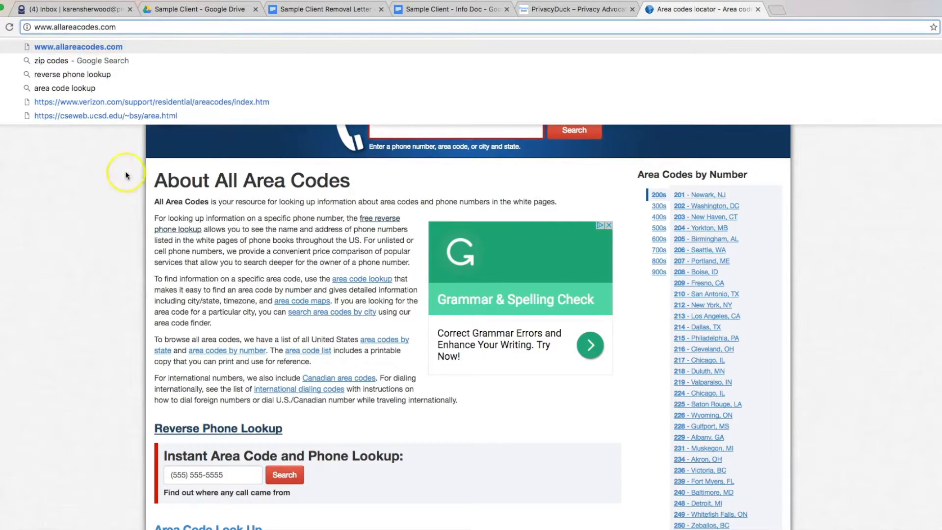
- Scroll to the AllAreaCodes.com footer and follow the 'Remove Name' link
{"action": "scroll", "scroll_direction": "down", "scroll_amount": 3}
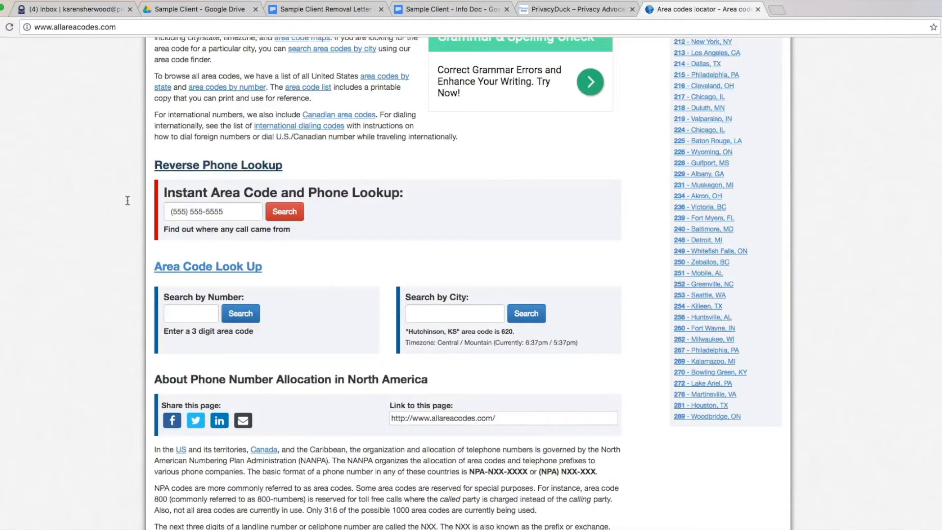
{"action": "scroll", "scroll_direction": "down", "scroll_amount": 3}
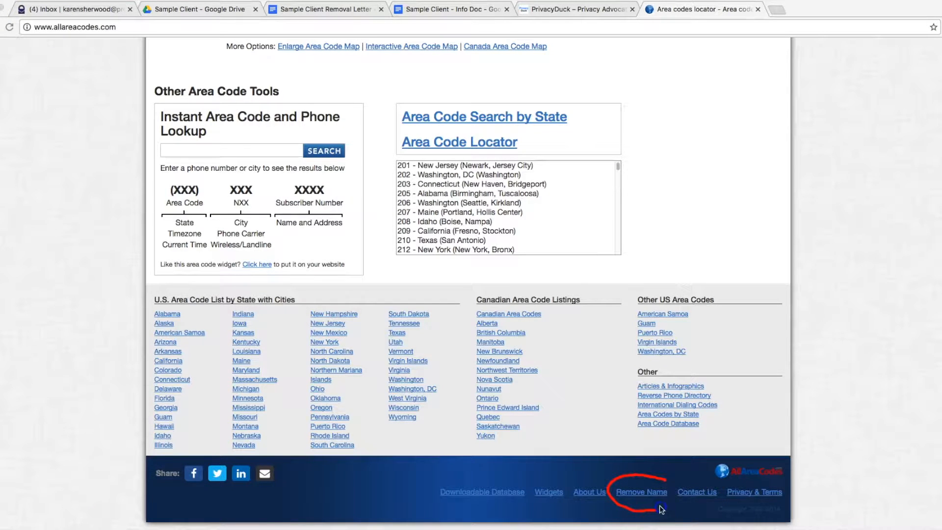
{"action": "mouse_move", "coordinate": [66, 508]}
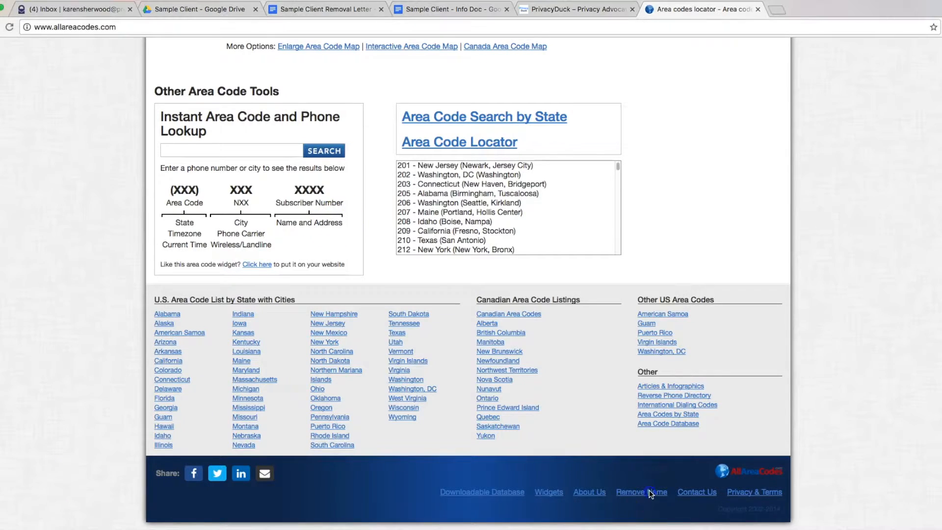
{"action": "left_click", "coordinate": [641, 491]}
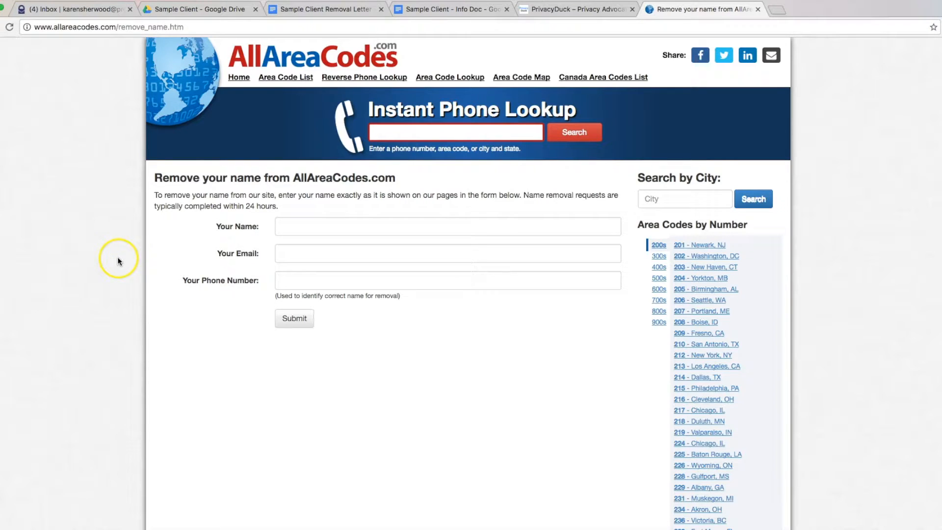
{"action": "left_click", "coordinate": [446, 226]}
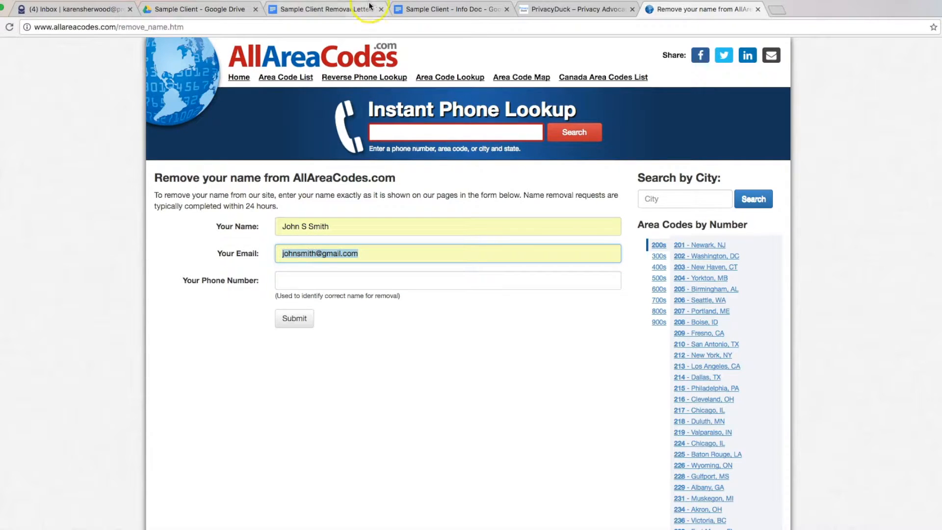
{"action": "left_click", "coordinate": [451, 9]}
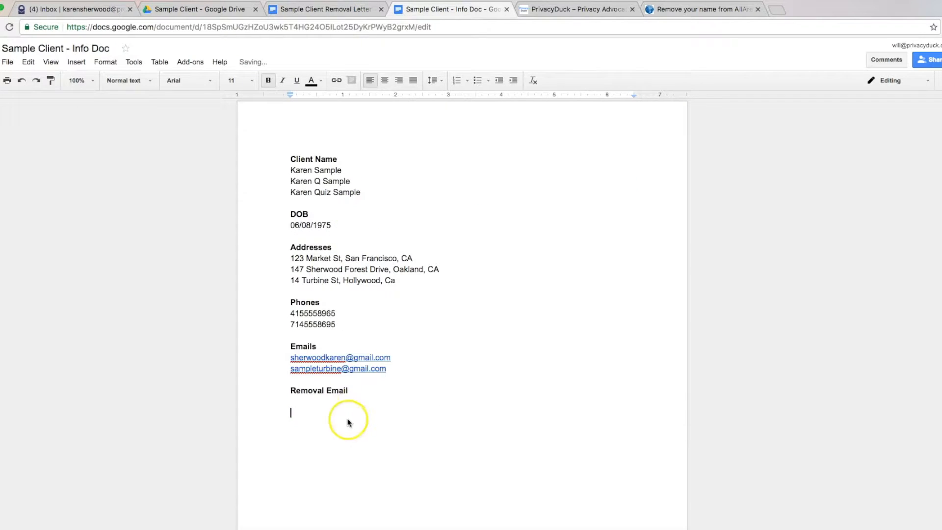
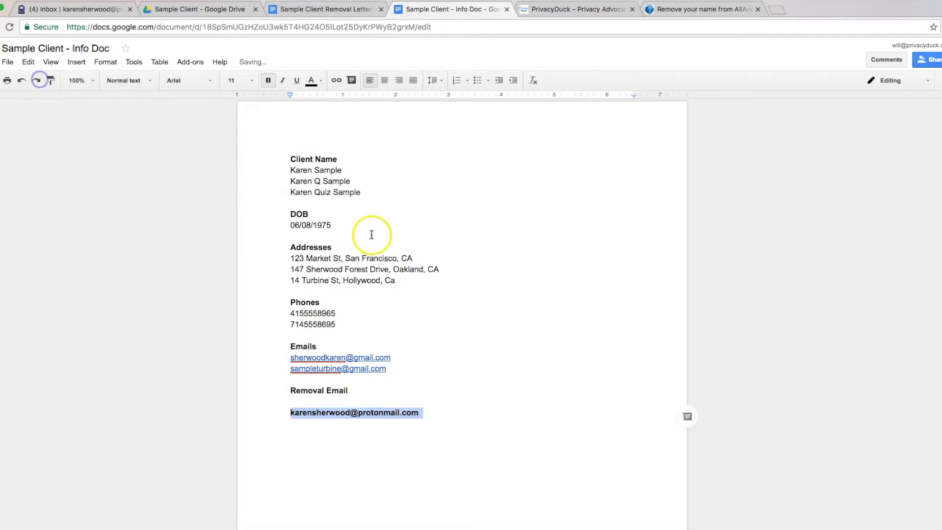
{"action": "left_click", "coordinate": [697, 9]}
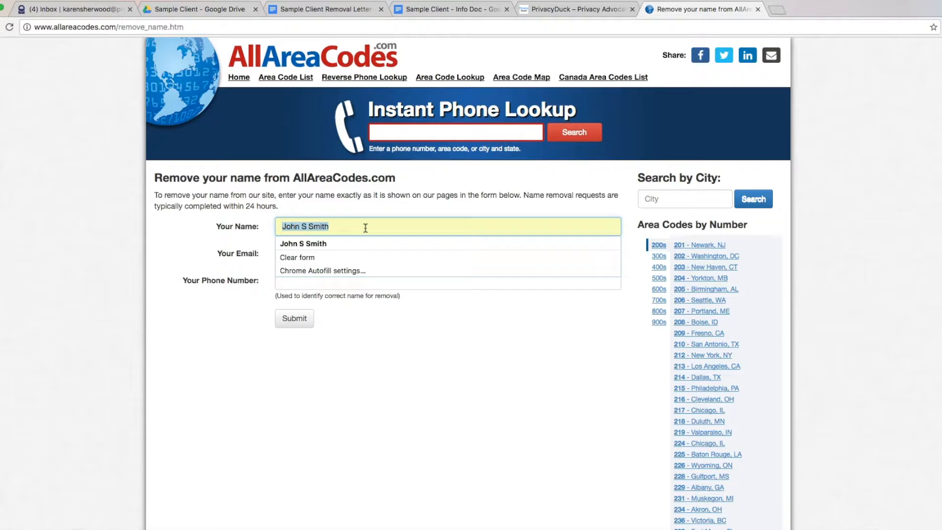
- Submit the removal request, fixing the rejected phone number 415 to 31092, then return to PrivacyDuck
{"action": "left_click", "coordinate": [303, 244]}
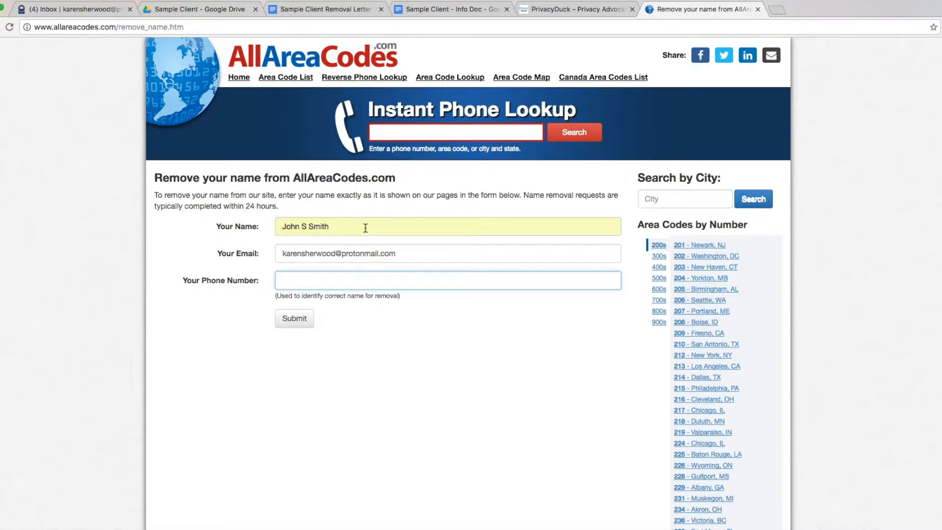
{"action": "type", "text": "4155551515"}
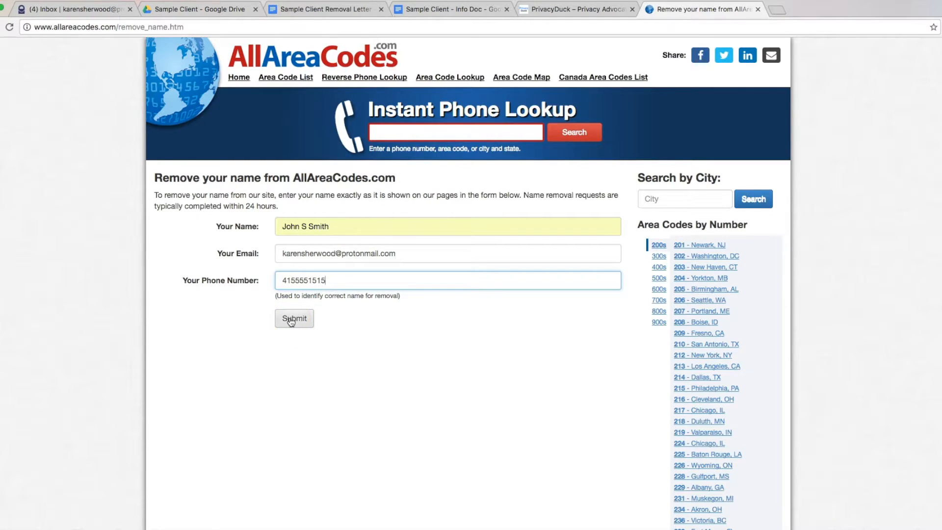
{"action": "left_click", "coordinate": [294, 318]}
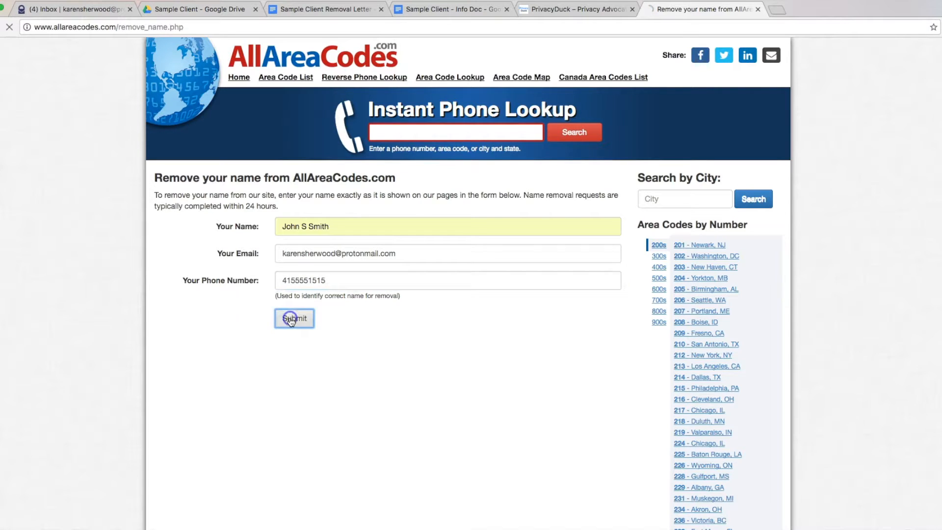
{"action": "left_click", "coordinate": [294, 317]}
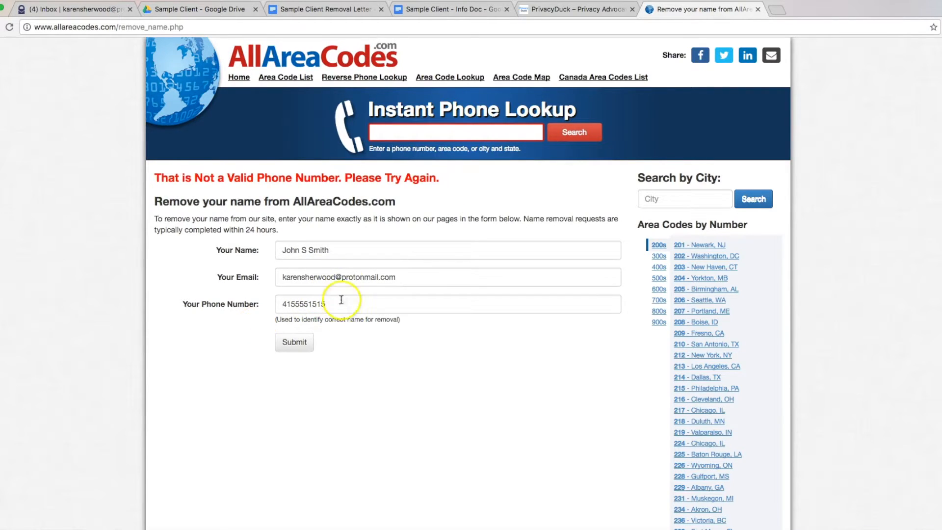
{"action": "type", "text": "31092"}
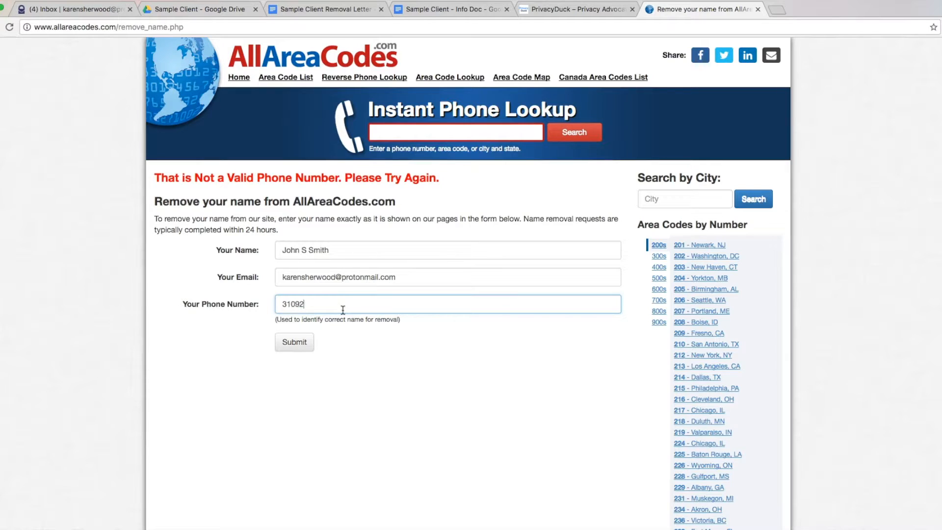
{"action": "left_click", "coordinate": [294, 342]}
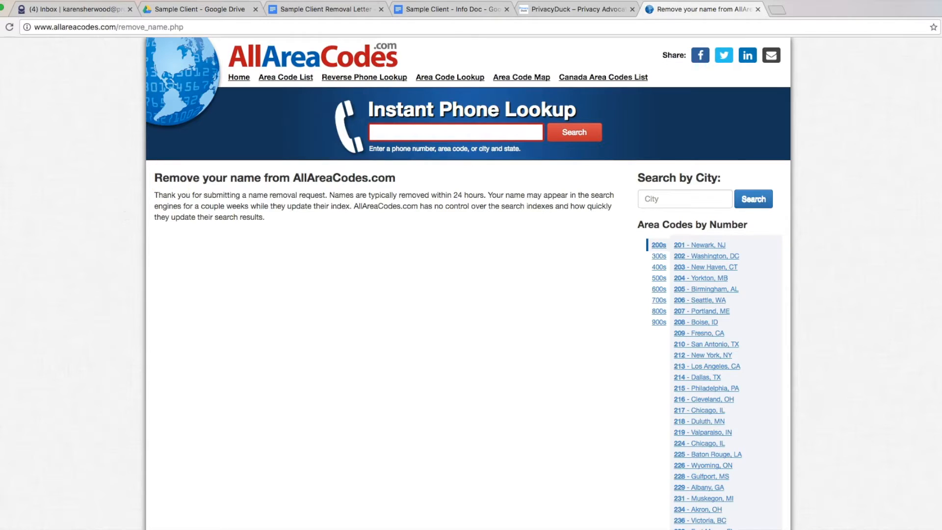
{"action": "left_click", "coordinate": [573, 8]}
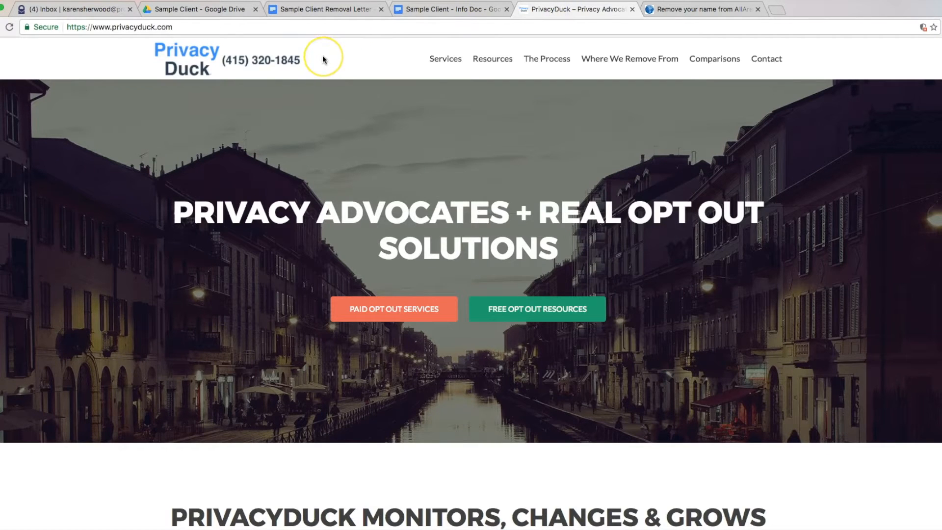